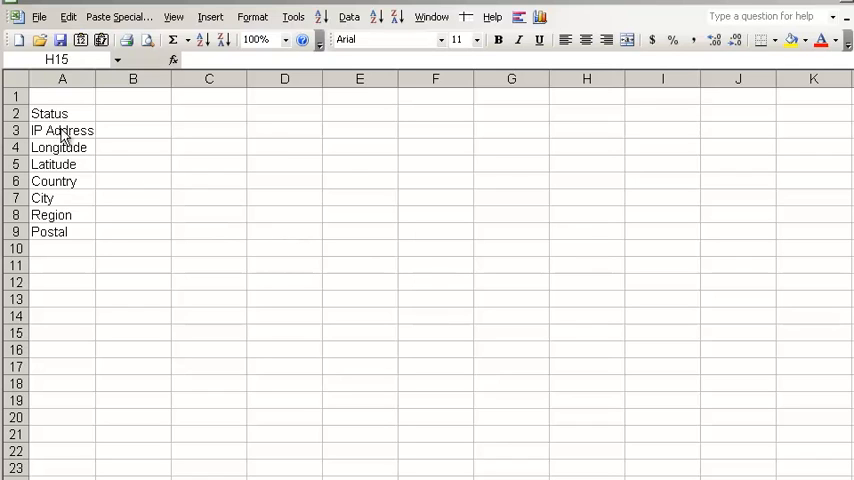
# Copy the field names in A2:A9 and paste them transposed into a row from B2
pyautogui.moveTo(49, 113); pyautogui.dragTo(49, 231)
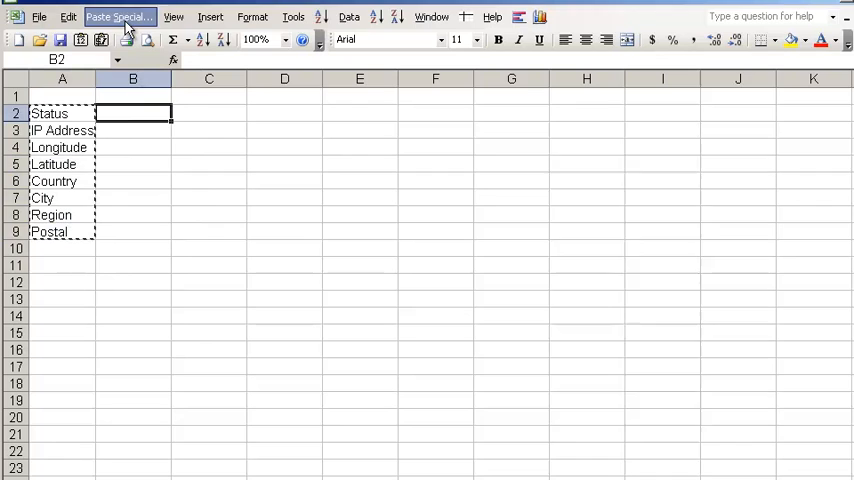
pyautogui.click(119, 16)
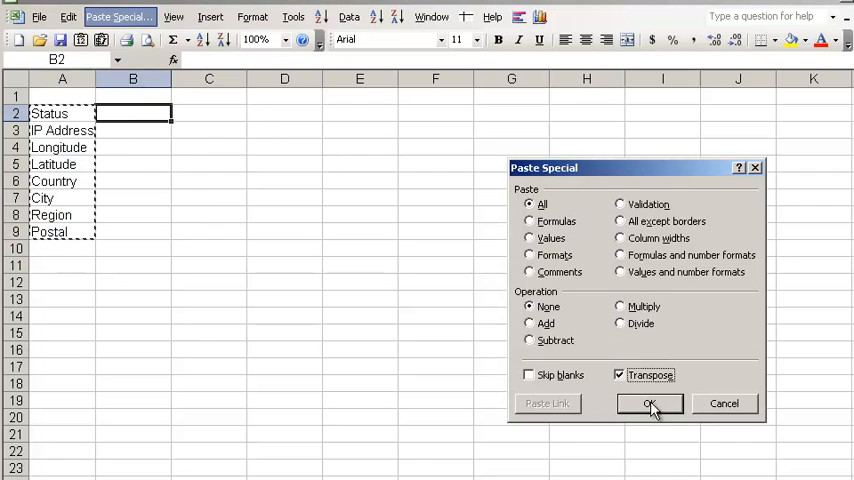
pyautogui.click(649, 403)
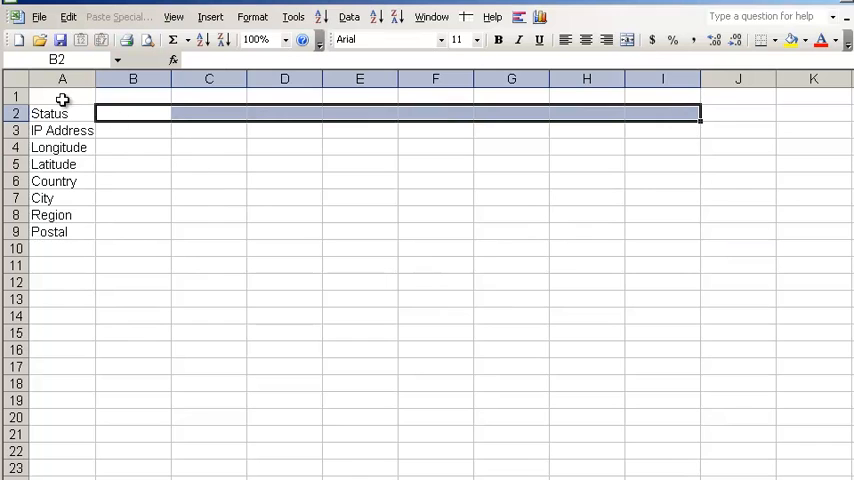
pyautogui.moveTo(54, 181); pyautogui.dragTo(49, 231)
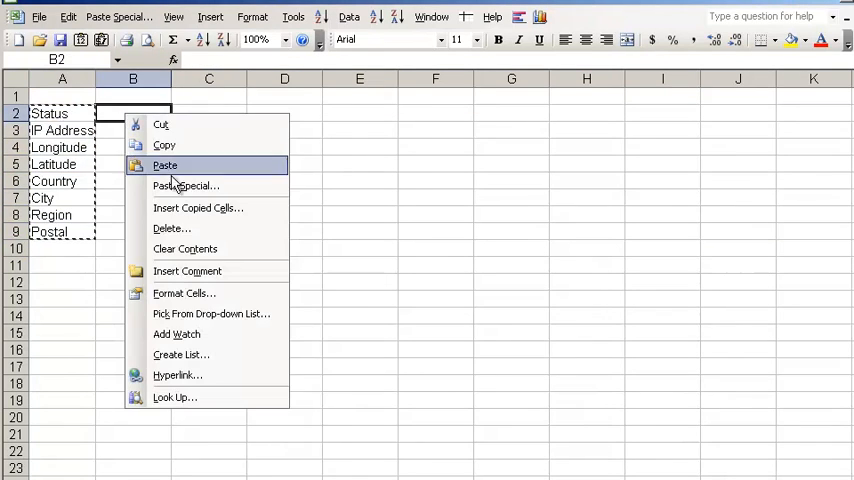
pyautogui.click(186, 185)
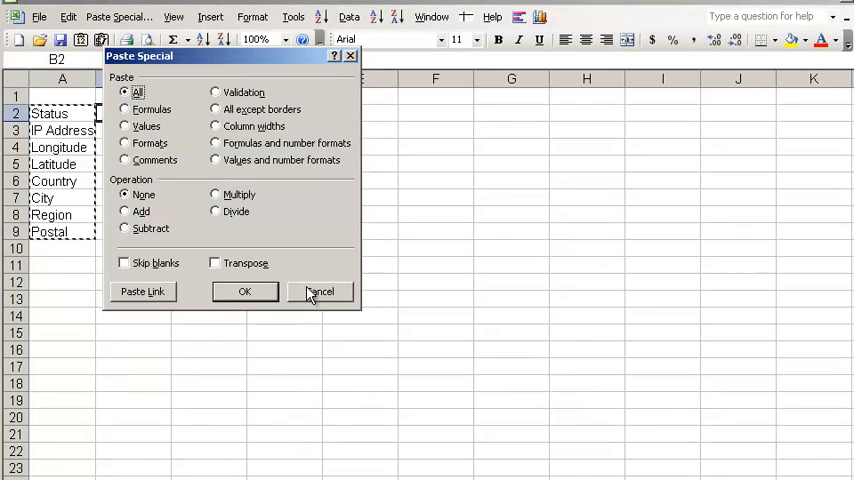
pyautogui.click(320, 291)
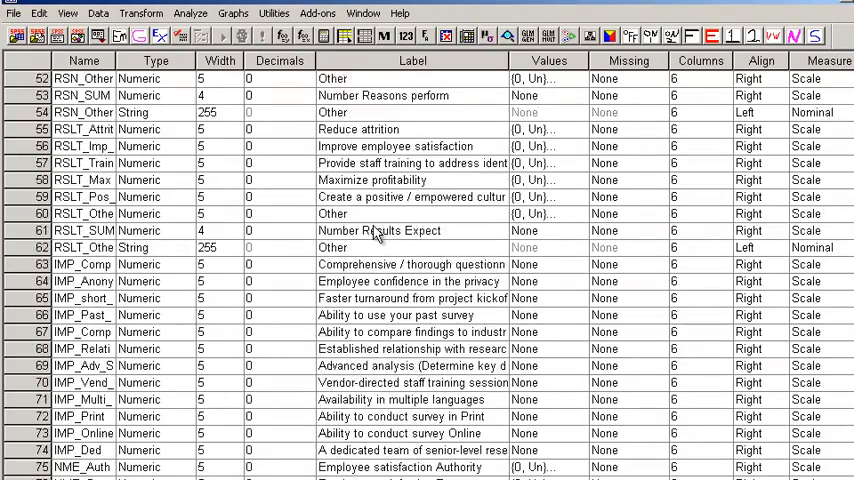
pyautogui.scroll(3)
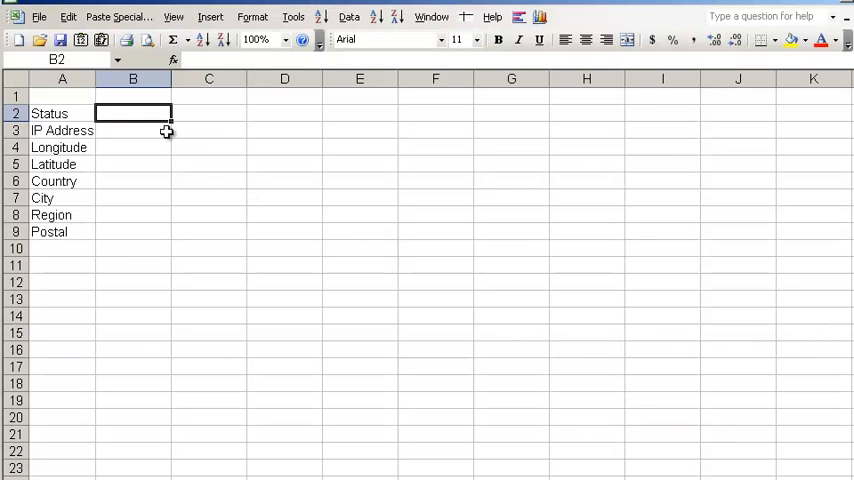
pyautogui.moveTo(118, 17)
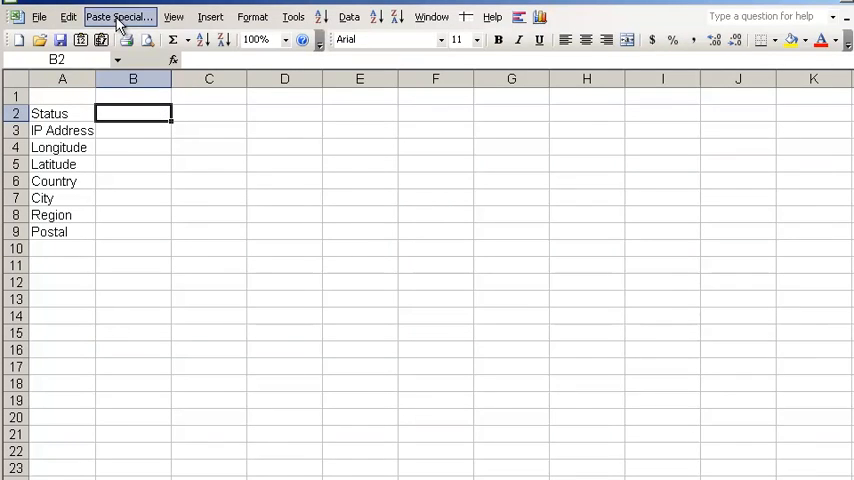
# Paste the seven language names, English through Japanese, across B2:H2 via B2's Paste Special
pyautogui.click(119, 16)
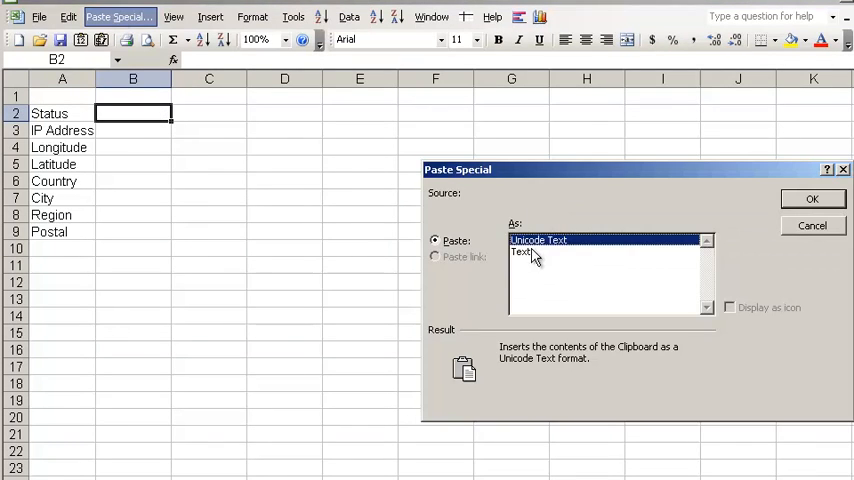
pyautogui.click(811, 225)
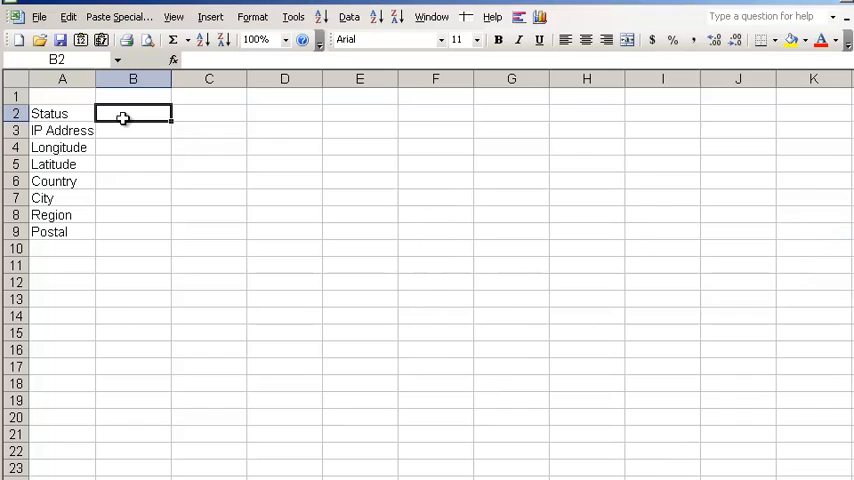
pyautogui.rightClick(133, 113)
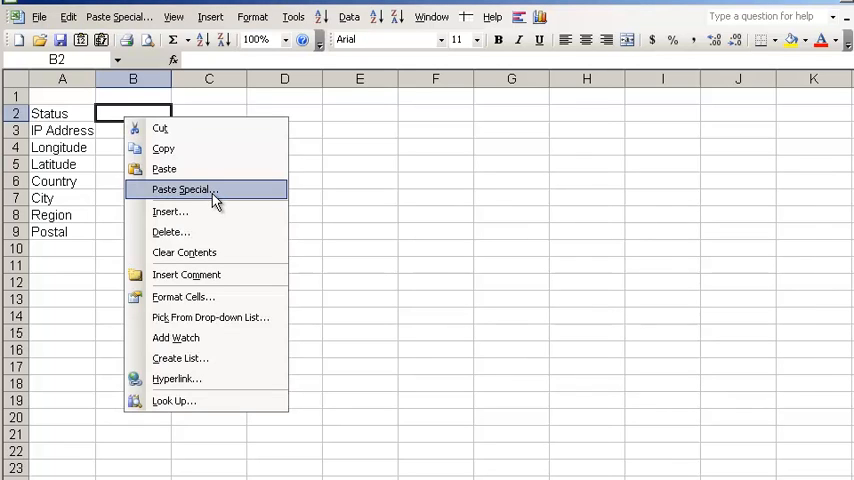
pyautogui.click(181, 189)
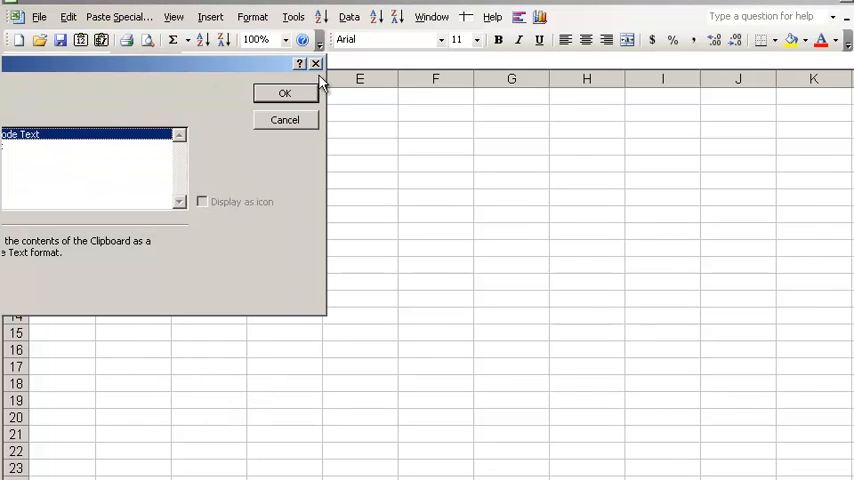
pyautogui.click(284, 93)
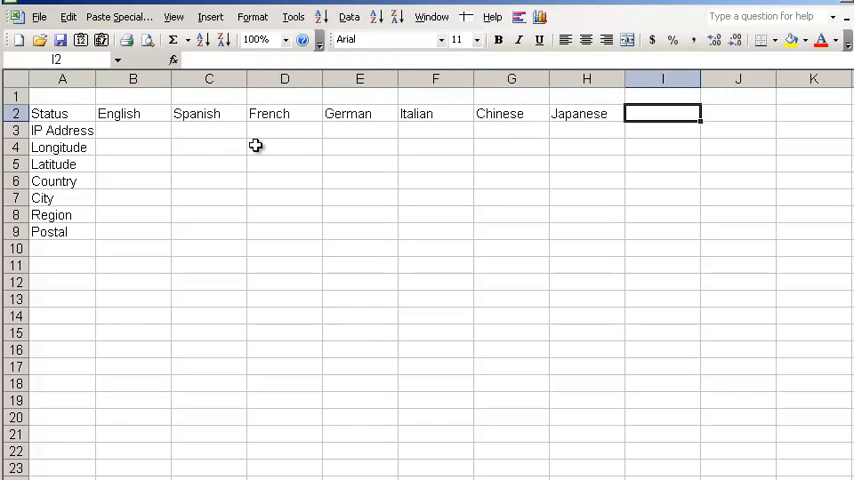
pyautogui.moveTo(527, 122)
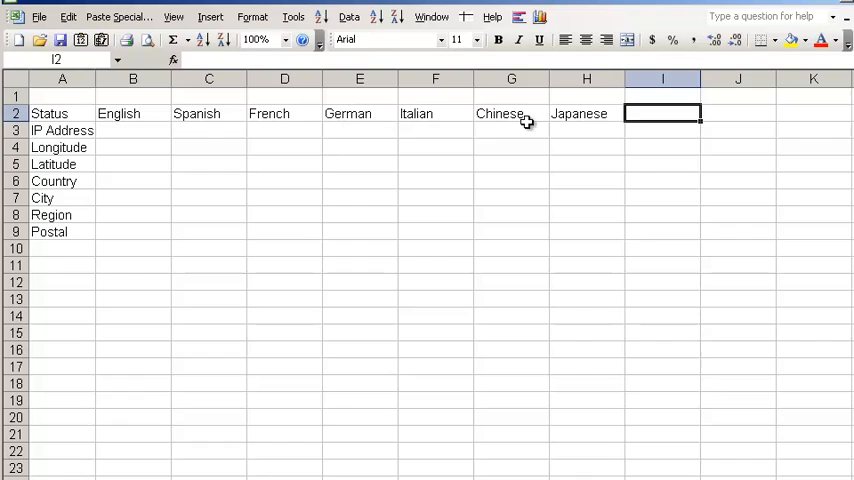
pyautogui.moveTo(660, 122)
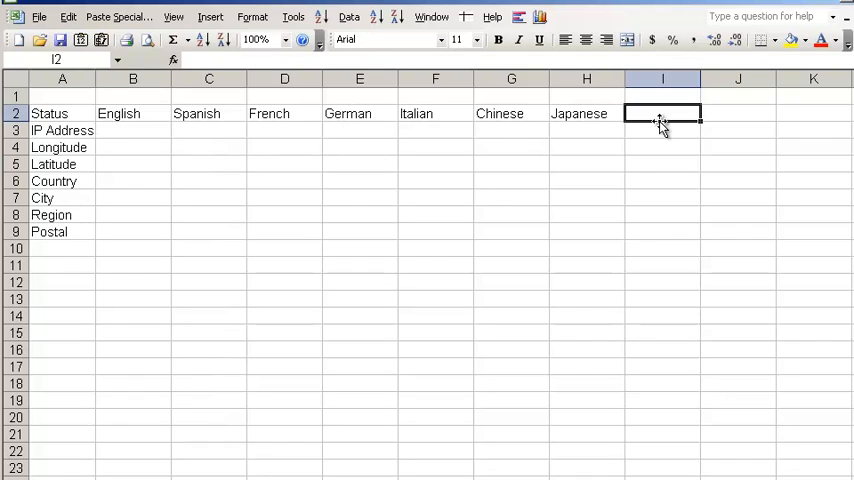
pyautogui.moveTo(665, 125)
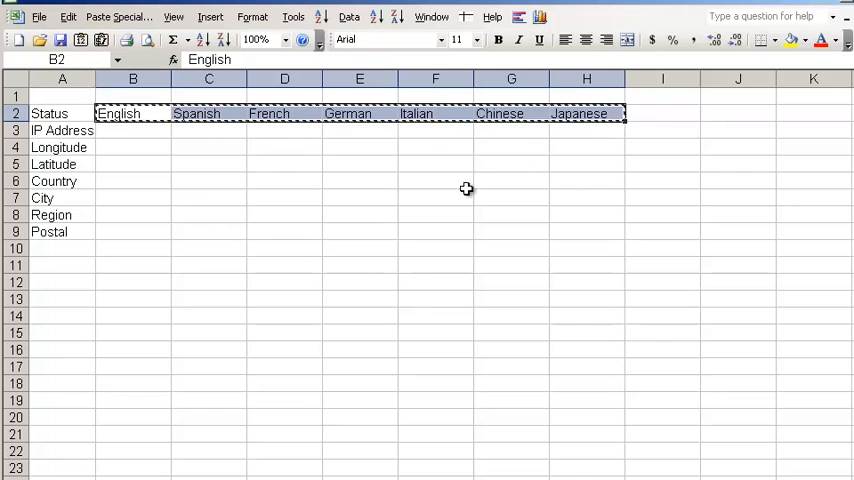
# Paste the seven language names transposed down column B into B6:B12
pyautogui.click(132, 181)
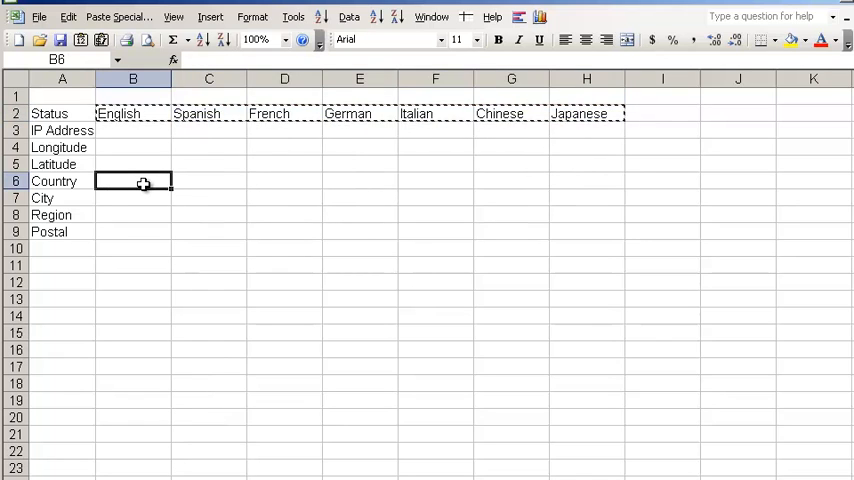
pyautogui.click(182, 302)
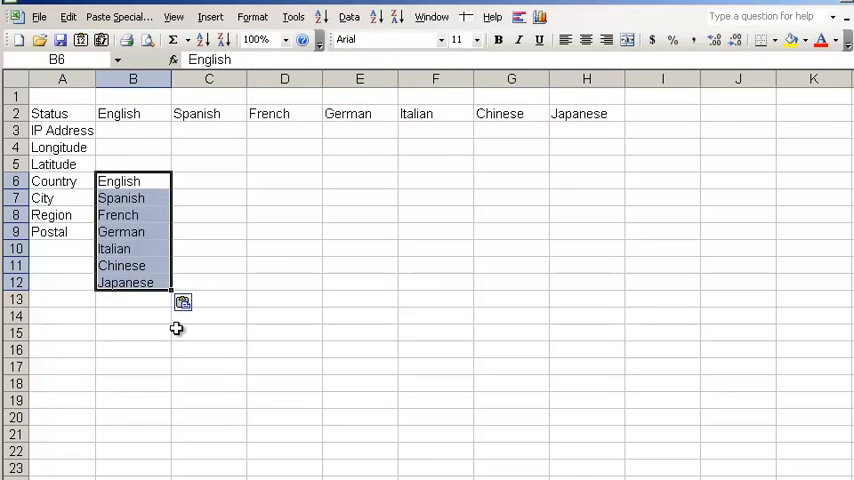
pyautogui.moveTo(439, 256)
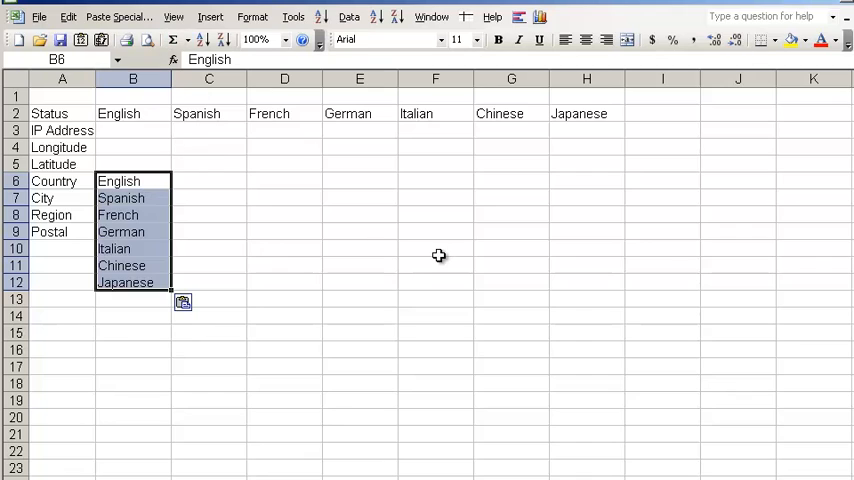
pyautogui.moveTo(172, 111)
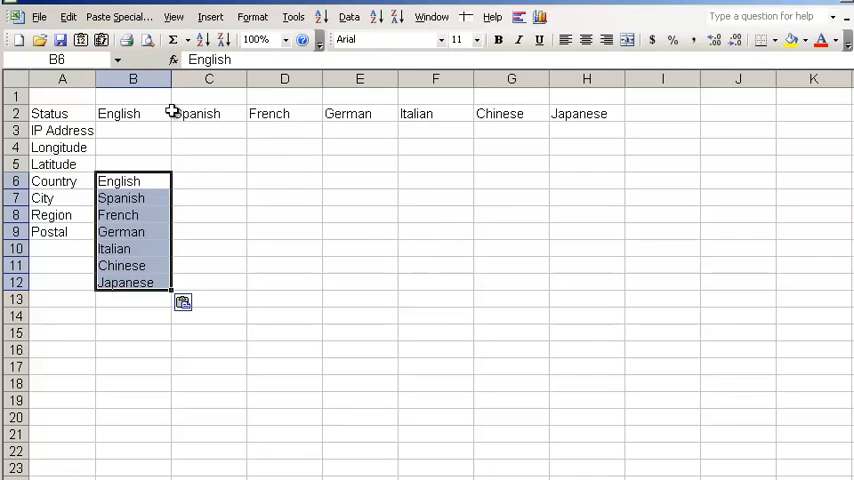
pyautogui.moveTo(156, 113)
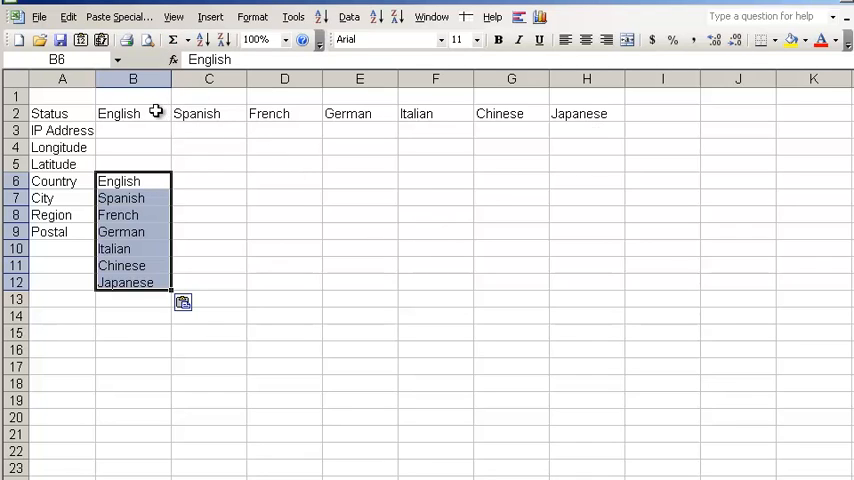
pyautogui.moveTo(608, 113)
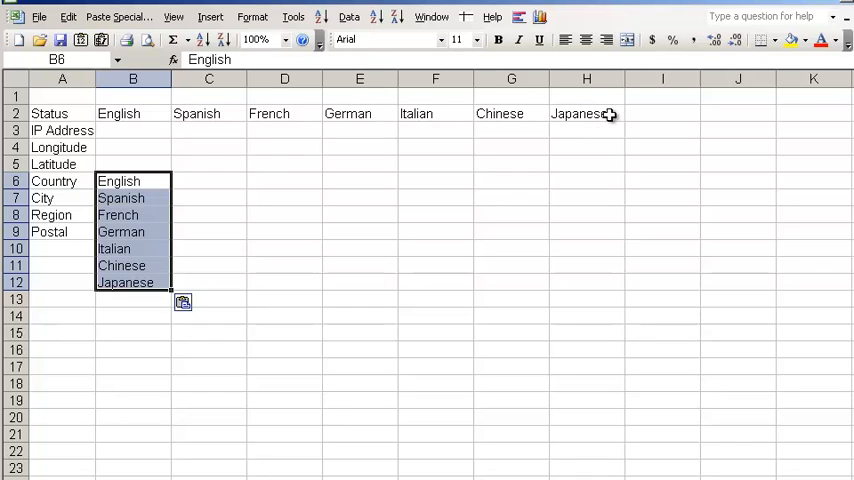